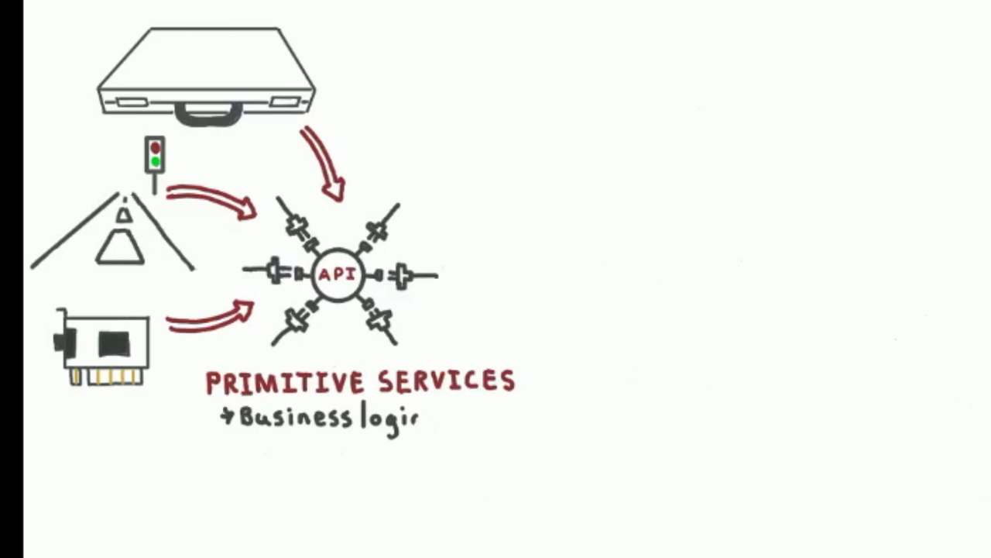
text(Flow control, conge)
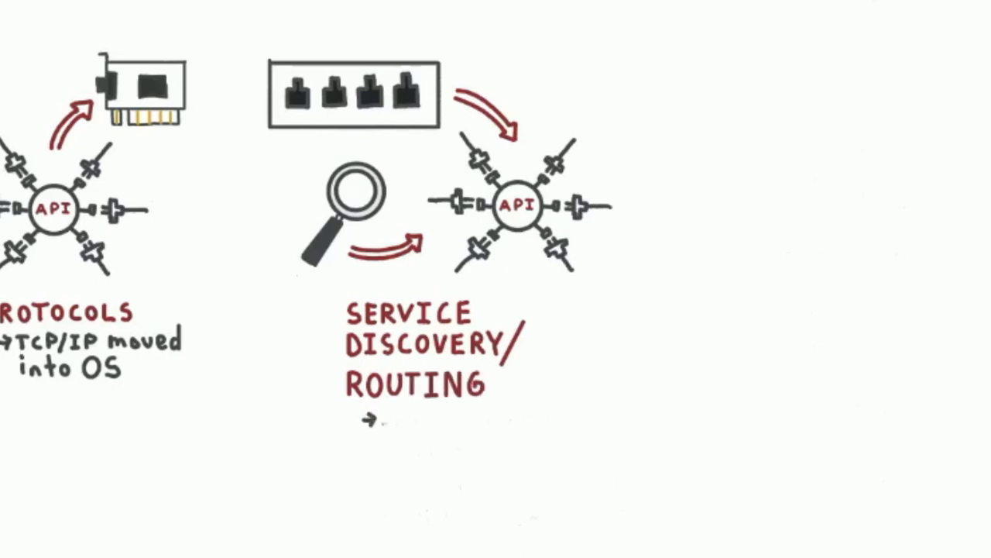
text(Built directly into service)
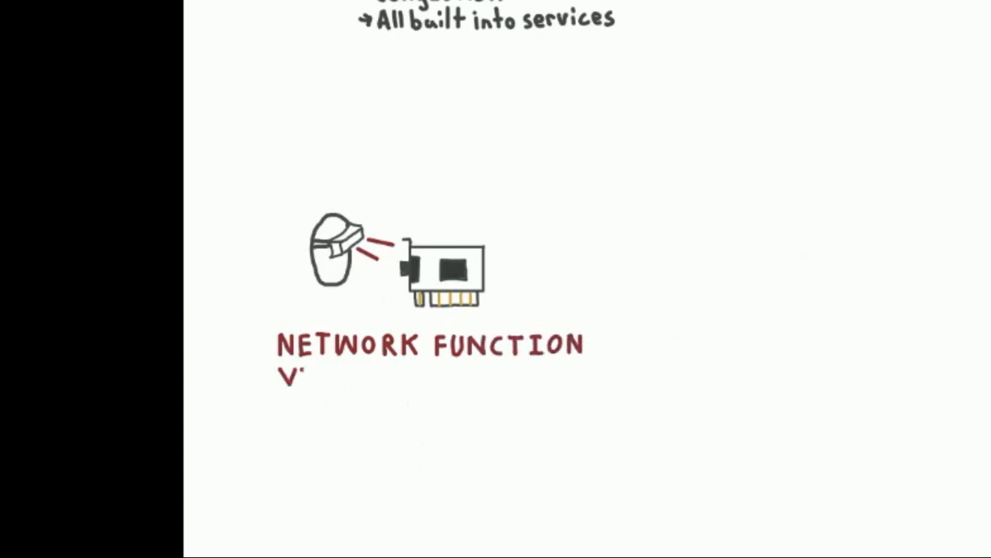
text(VIRTUALIZATION)
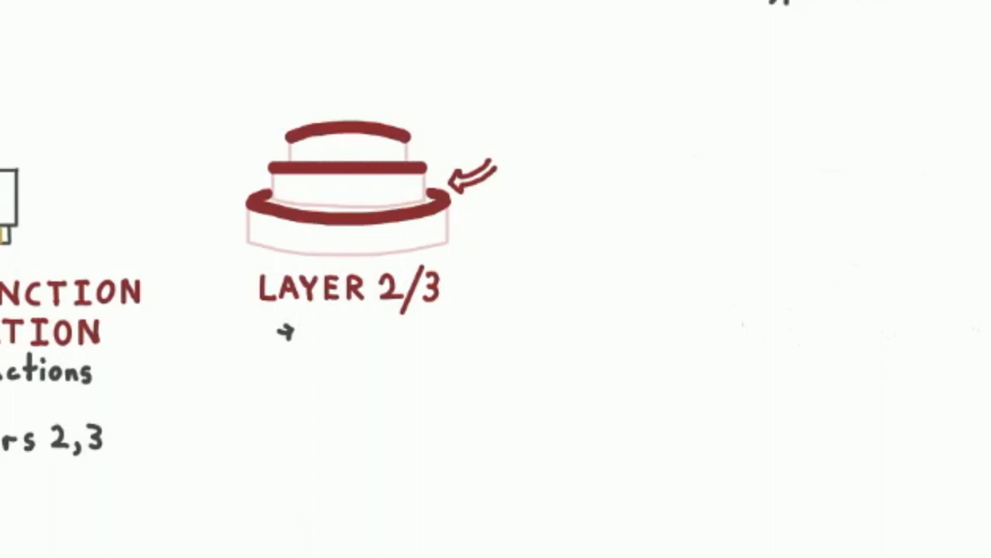
text(Kubernetes is)
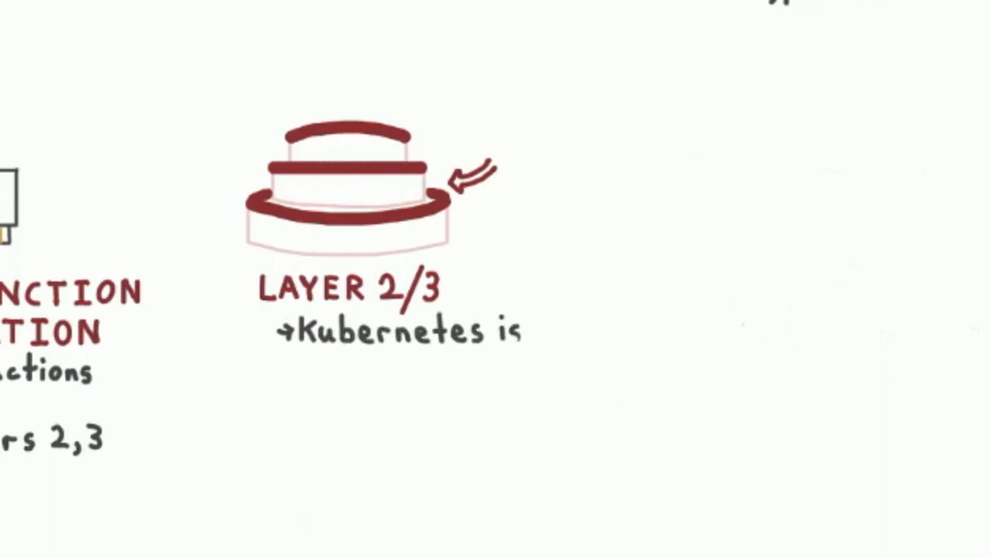
text(good at layer 4,7)
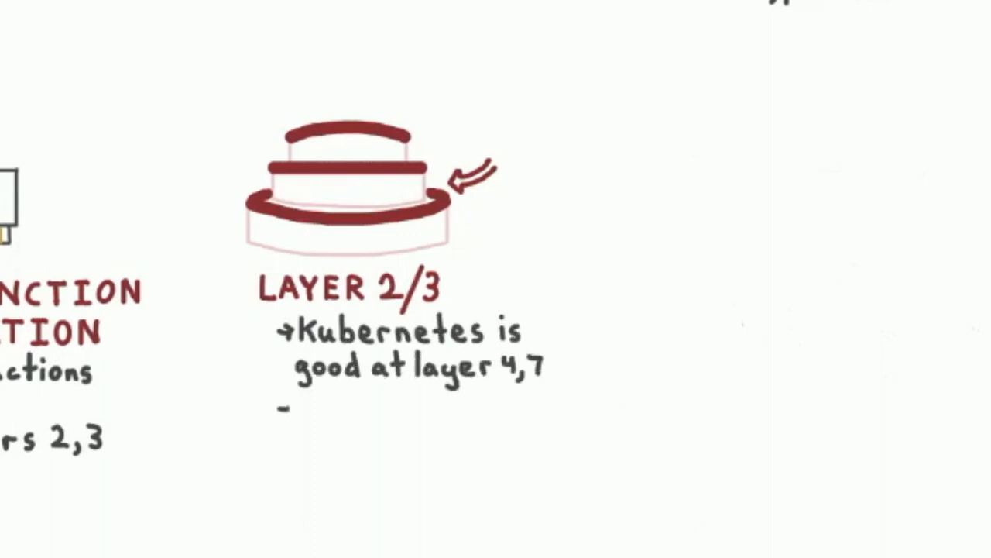
text(Layer 2/ethernet Frames)
text(→)
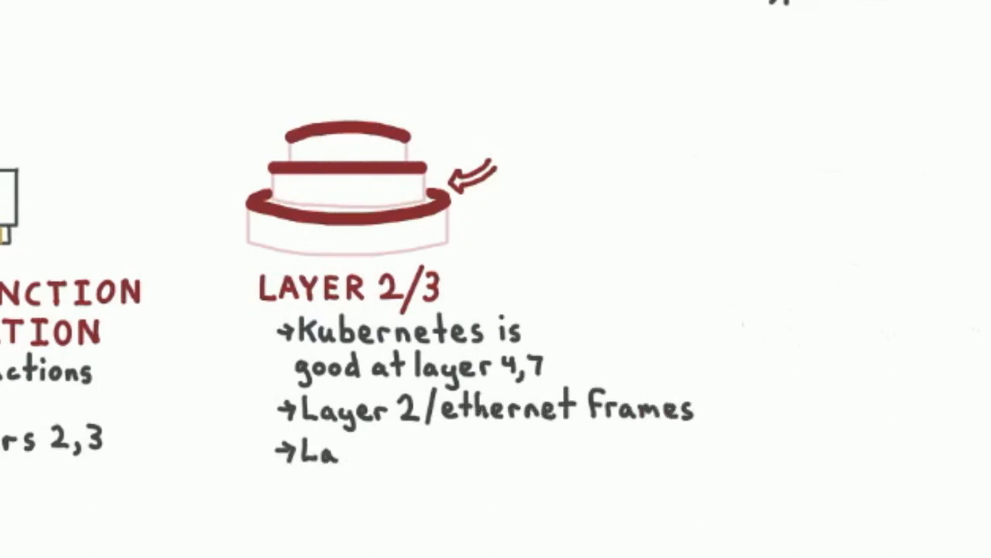
text(Layer 3/IP packets)
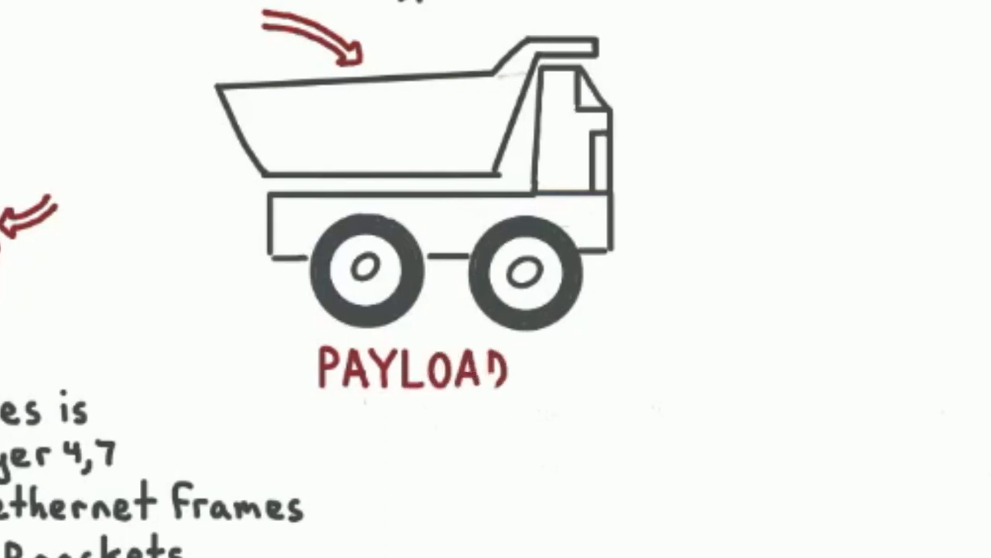
text(The packet is)
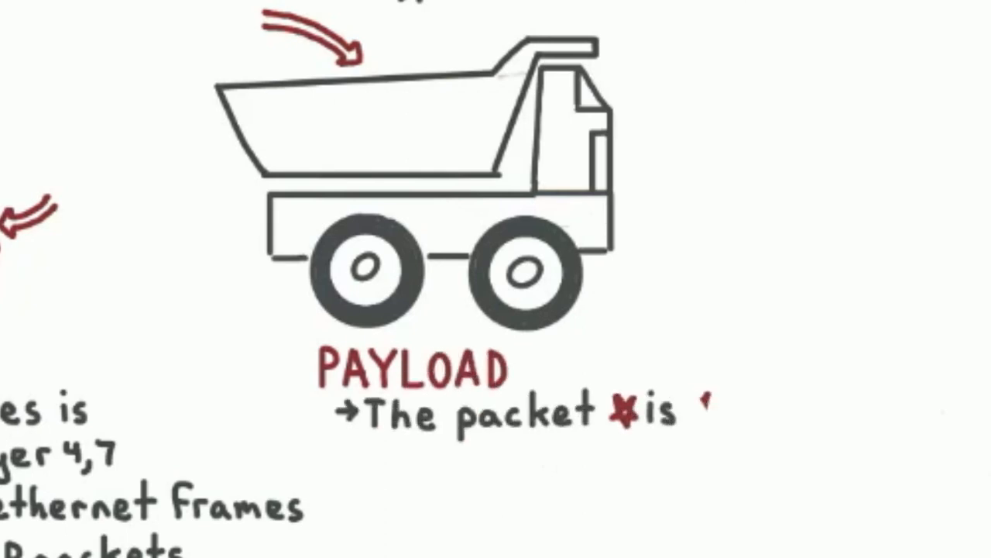